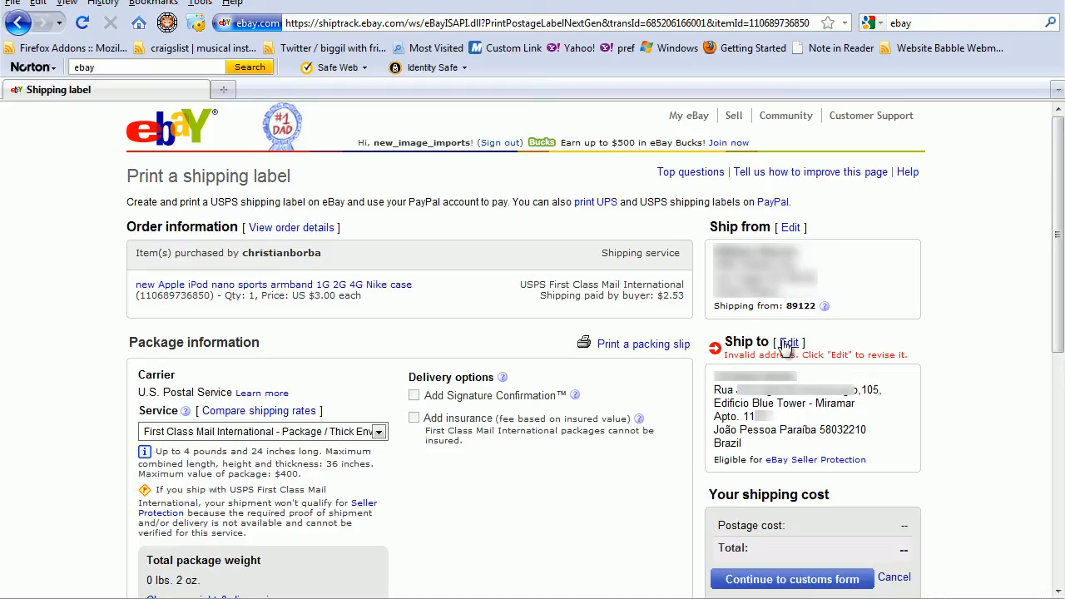
Open the Edit dialog for the flagged Ship to address
left_click(787, 342)
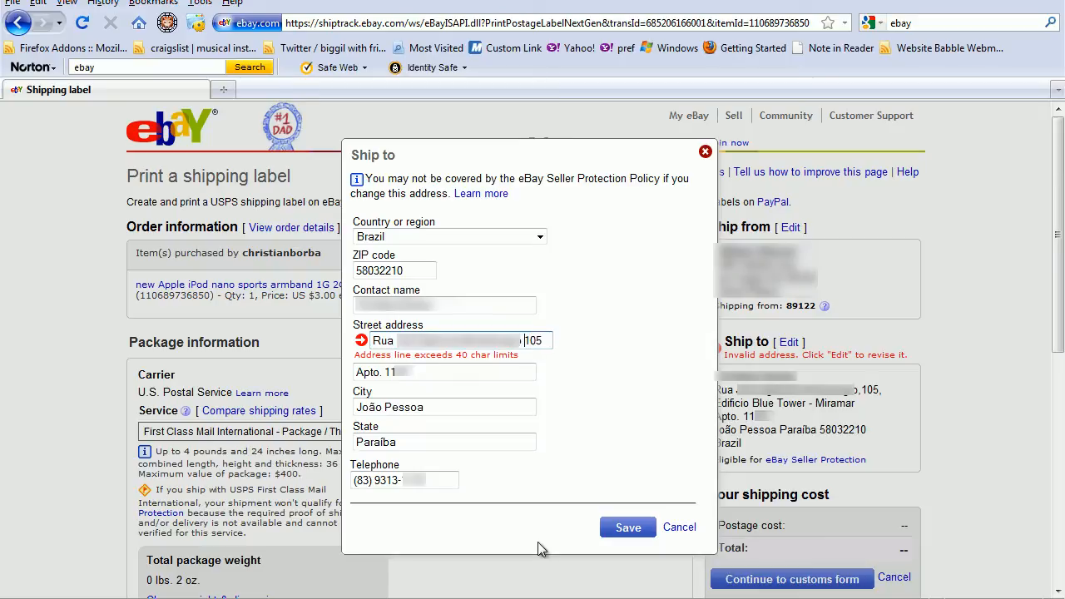
left_click(523, 340)
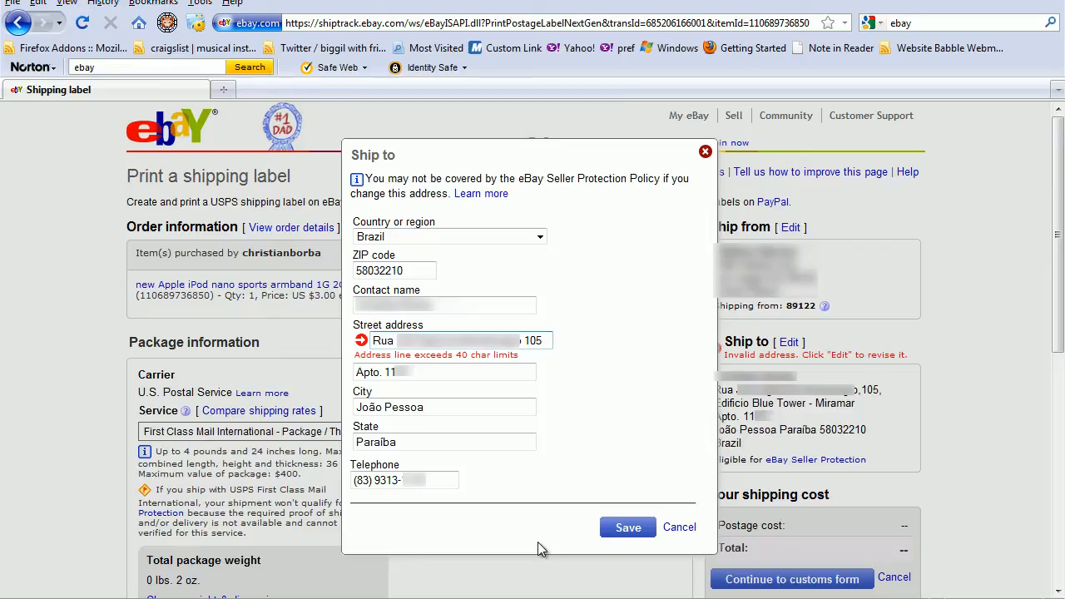
left_click(443, 371)
type("Edificio Blue Tower - Miramar ")
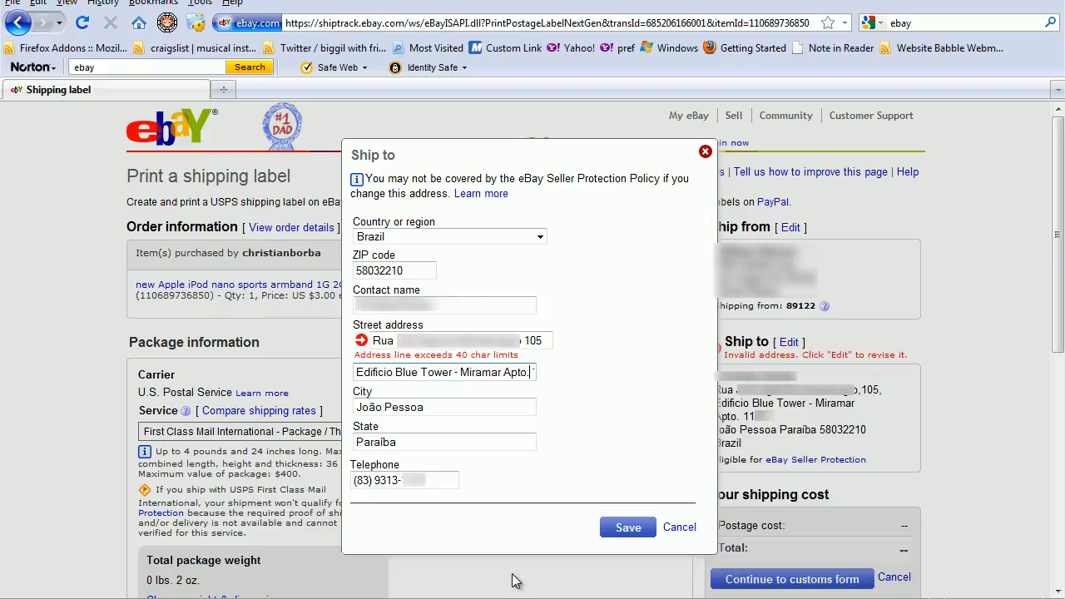
type("11")
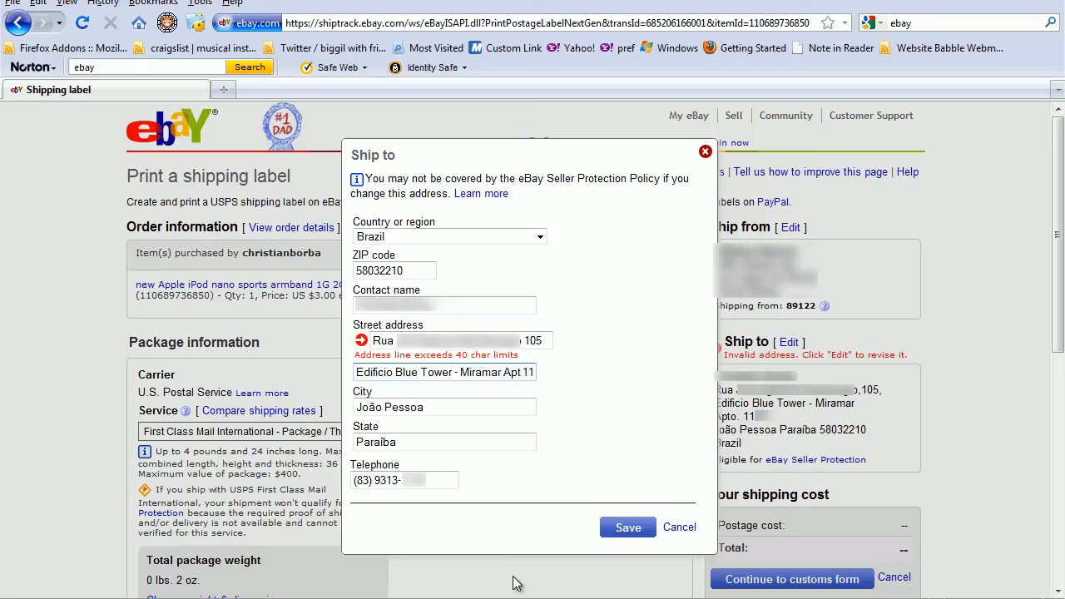
mouse_move(492, 468)
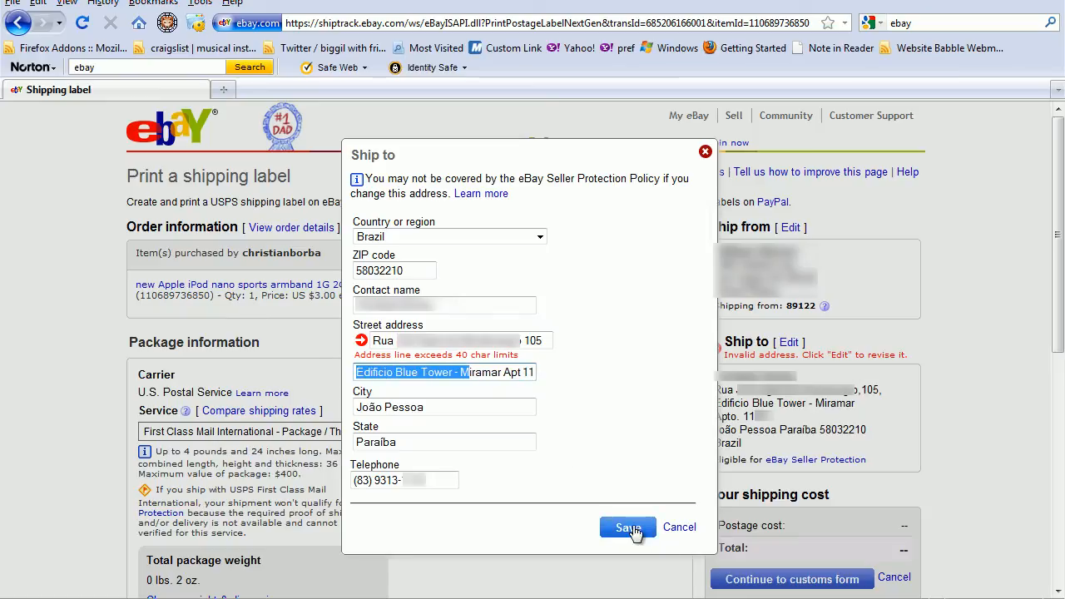
Save the address, strip non-digit characters from the Telephone field, and save again
left_click(627, 528)
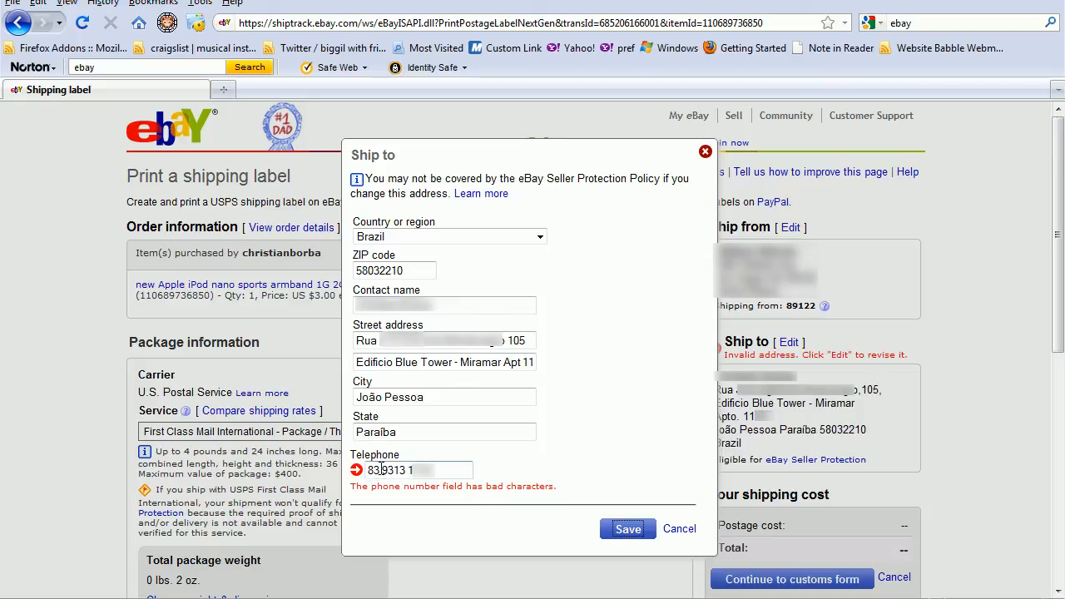
key("BackSpace")
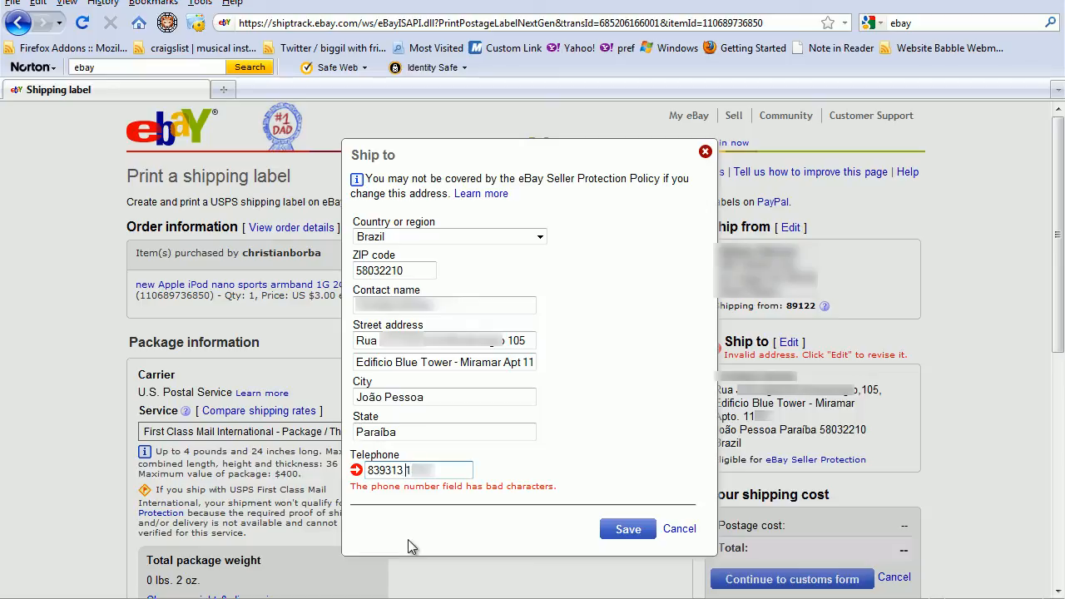
type("1")
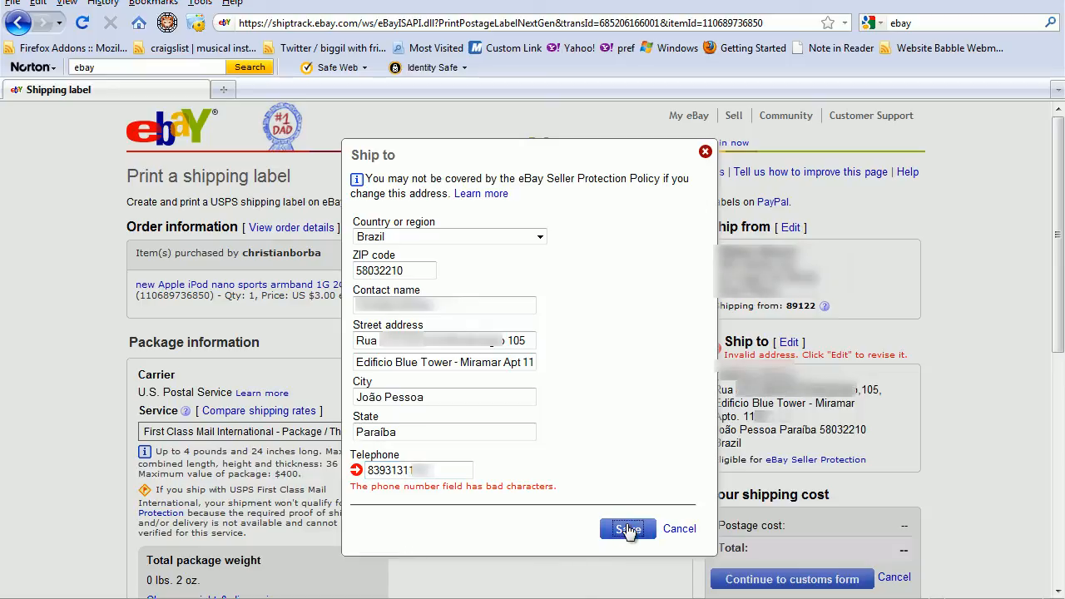
left_click(627, 530)
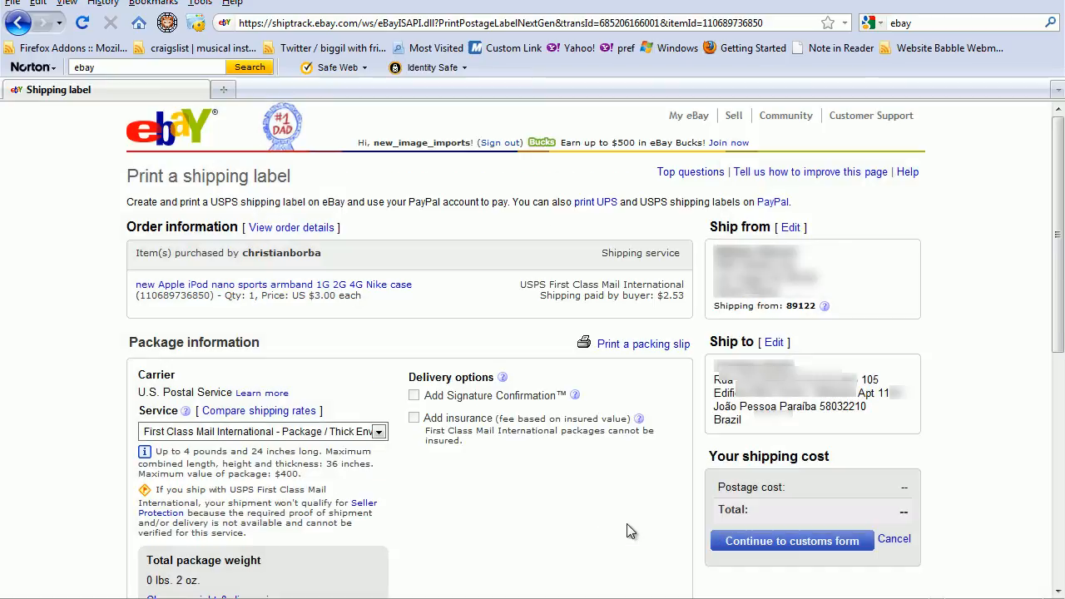